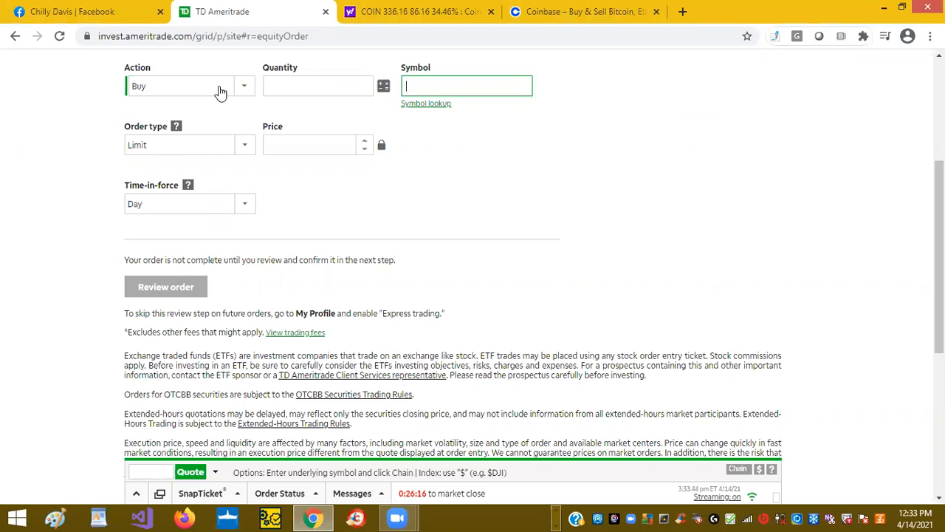
mouse_move(239, 92)
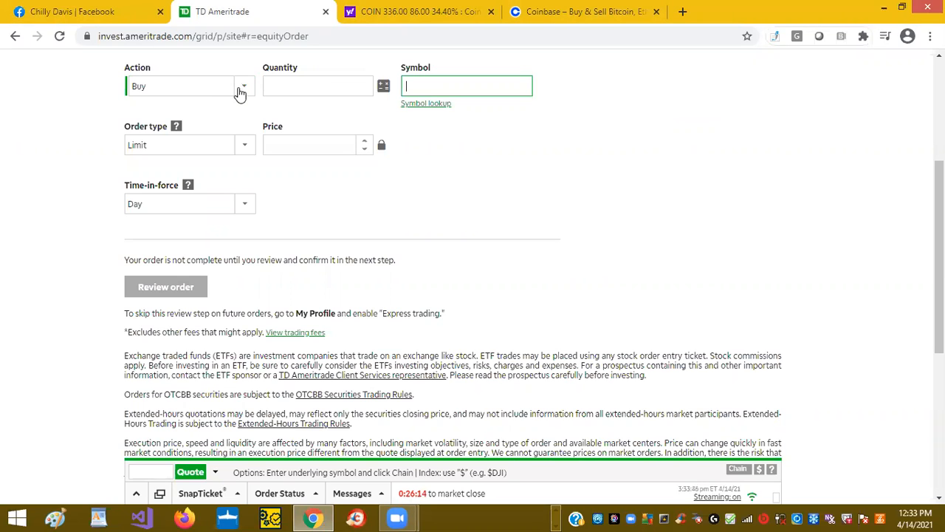
- Keep the order action as Buy and enter COIN as the symbol
left_click(243, 86)
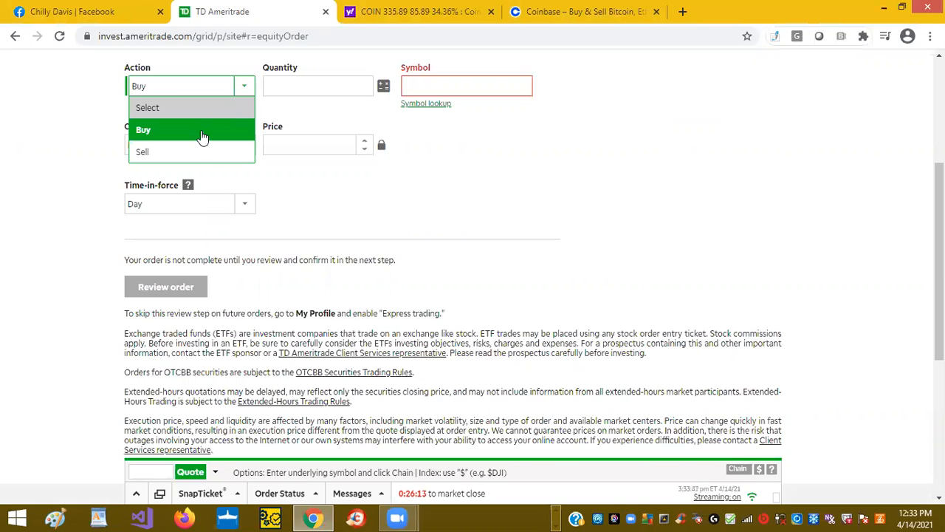
mouse_move(195, 132)
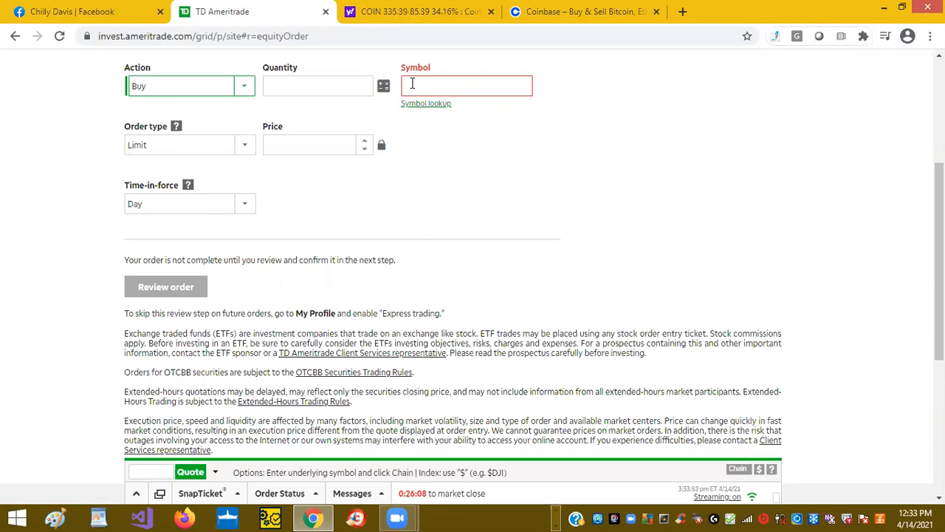
left_click(466, 86)
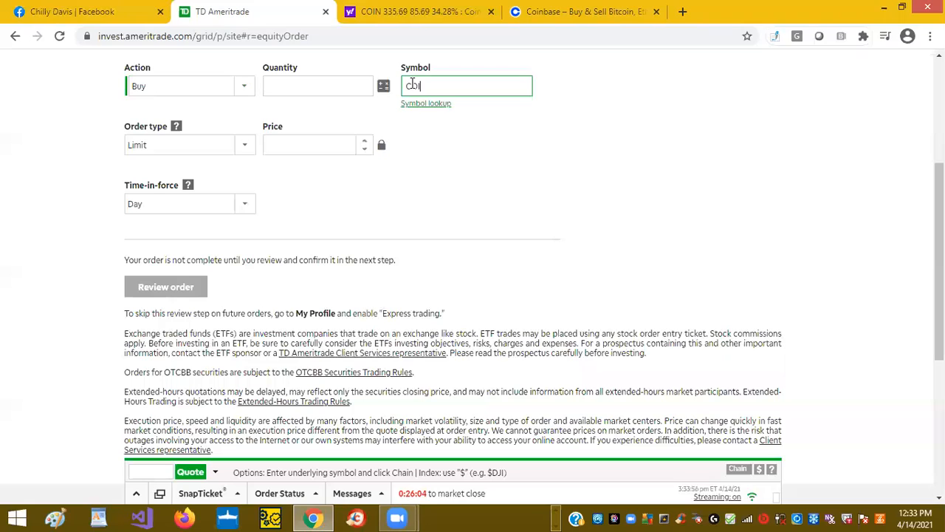
type("COIN")
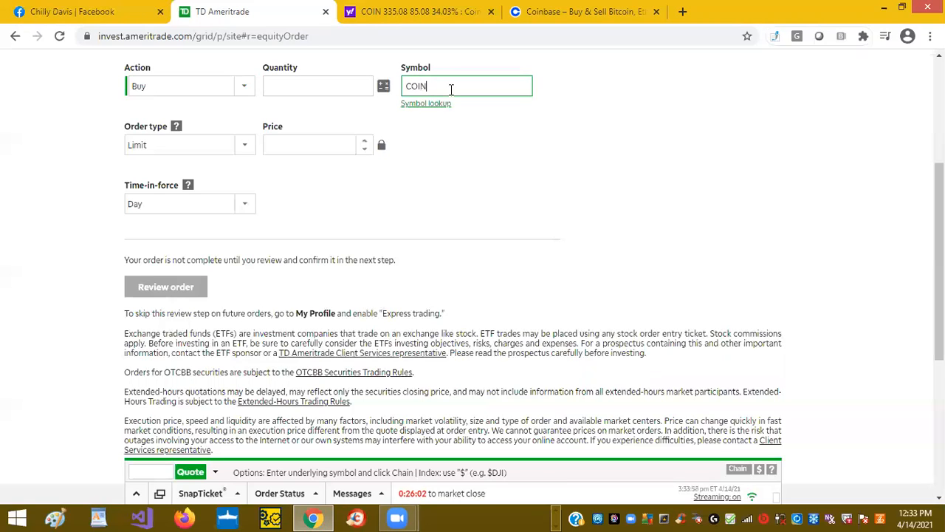
mouse_move(445, 109)
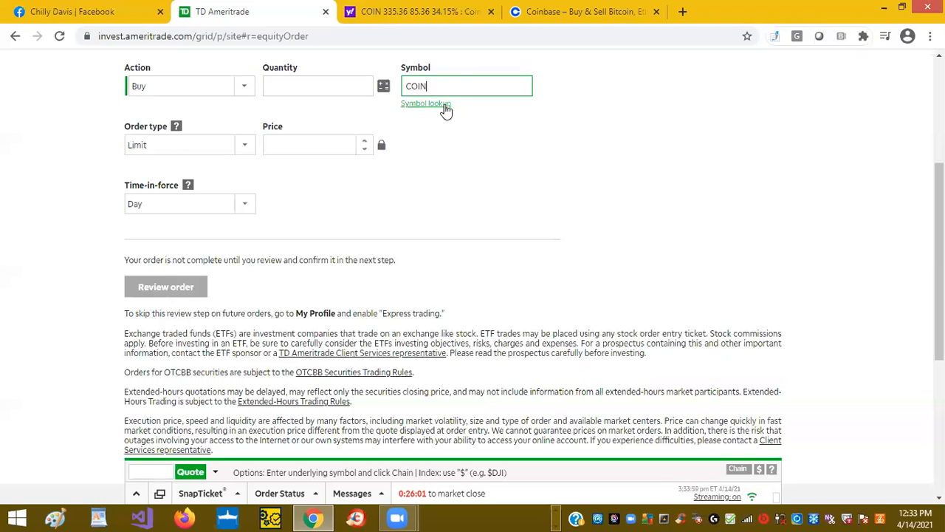
- Load the COIN quote near $334 and keep Limit as the order type
left_click(425, 104)
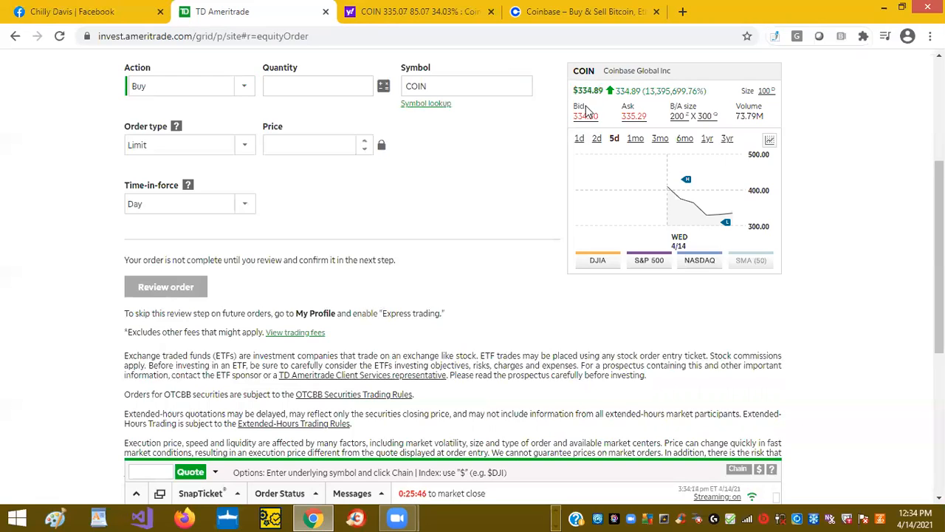
mouse_move(611, 156)
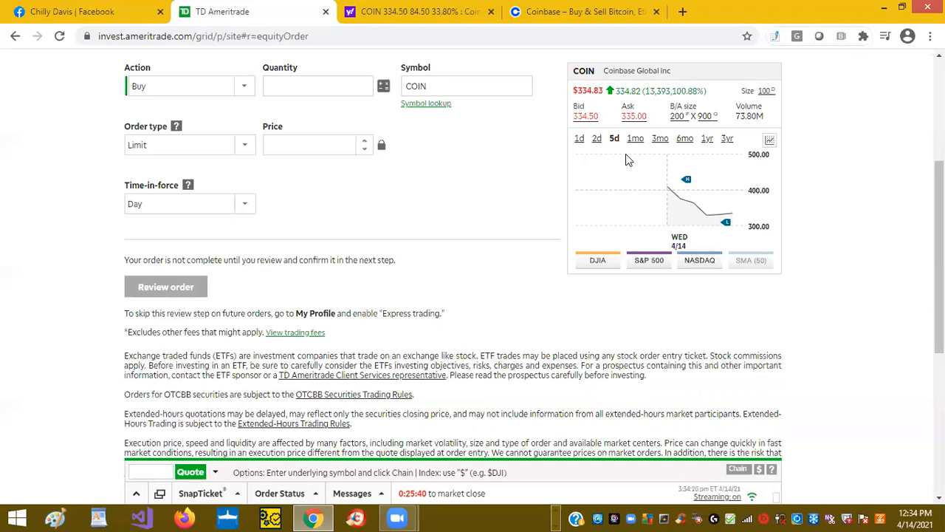
mouse_move(526, 154)
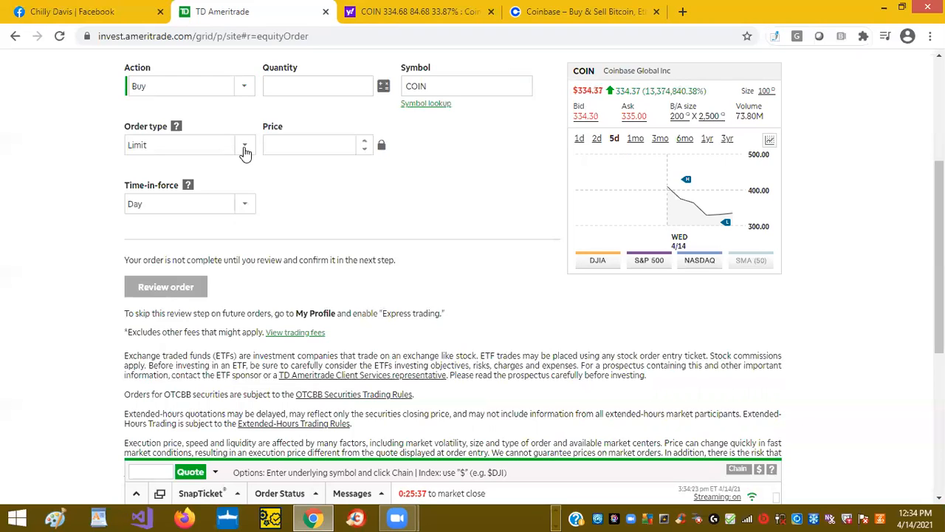
left_click(244, 145)
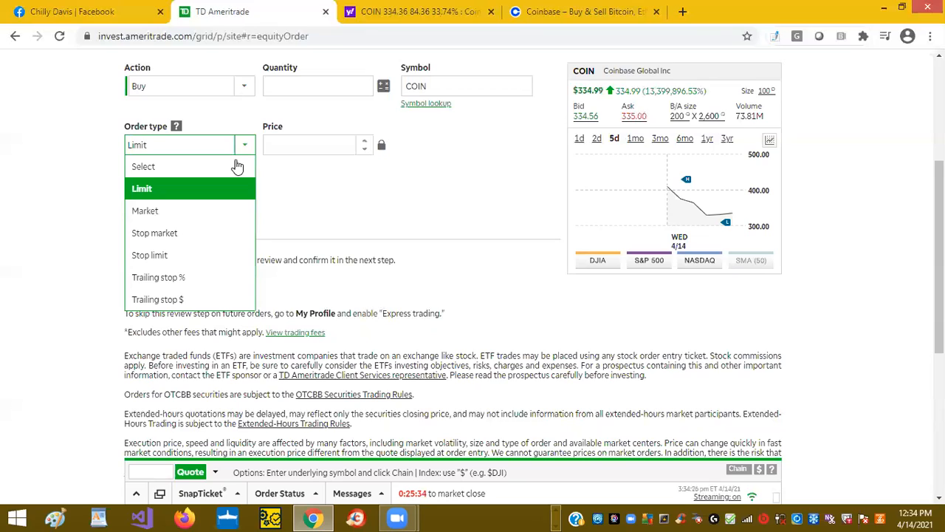
mouse_move(194, 212)
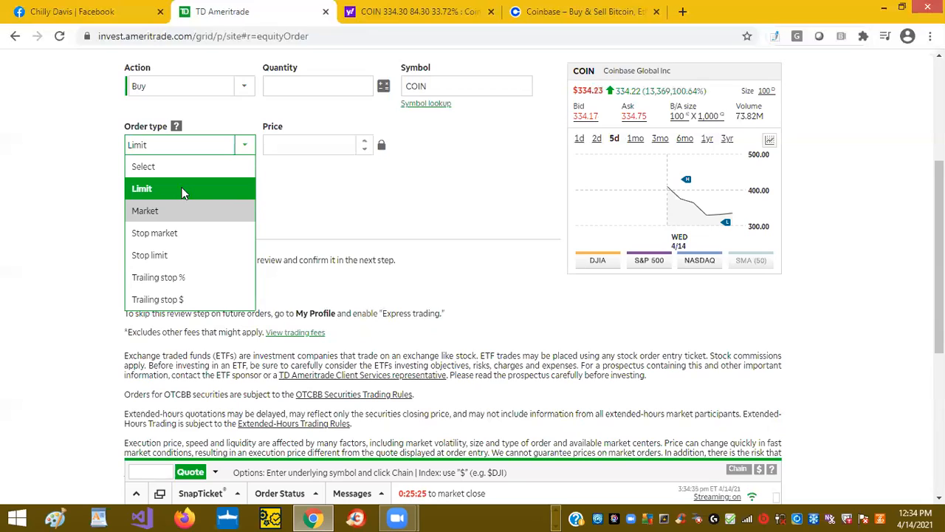
left_click(141, 188)
type("F")
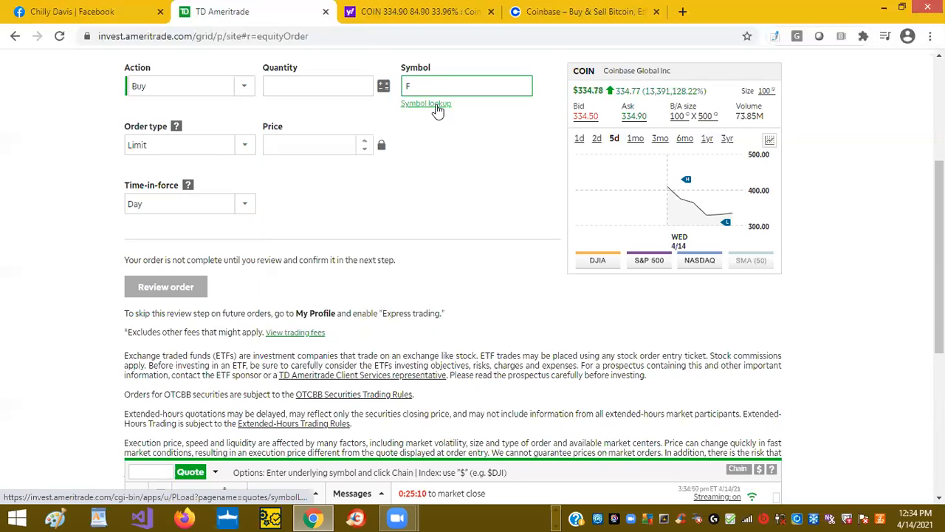
- Look up symbol F to bring up the Ford Motor Company quote
left_click(427, 102)
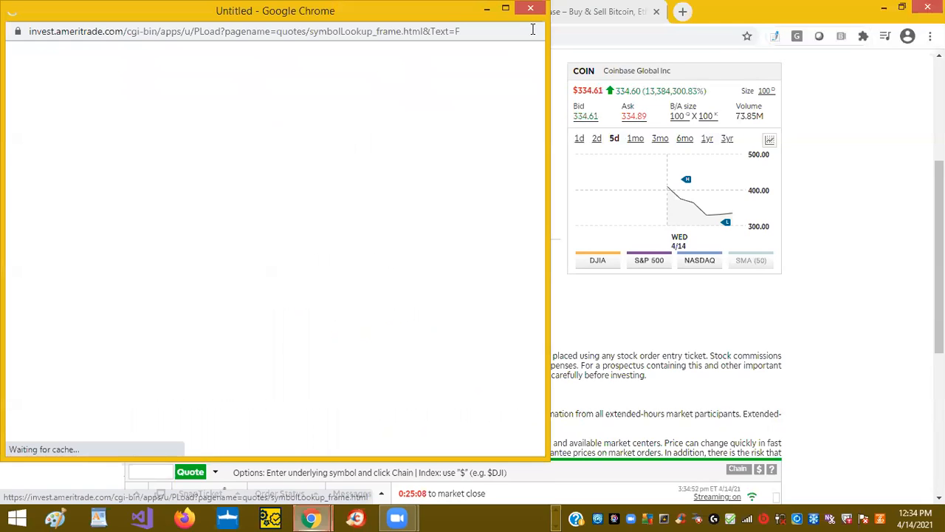
mouse_move(580, 96)
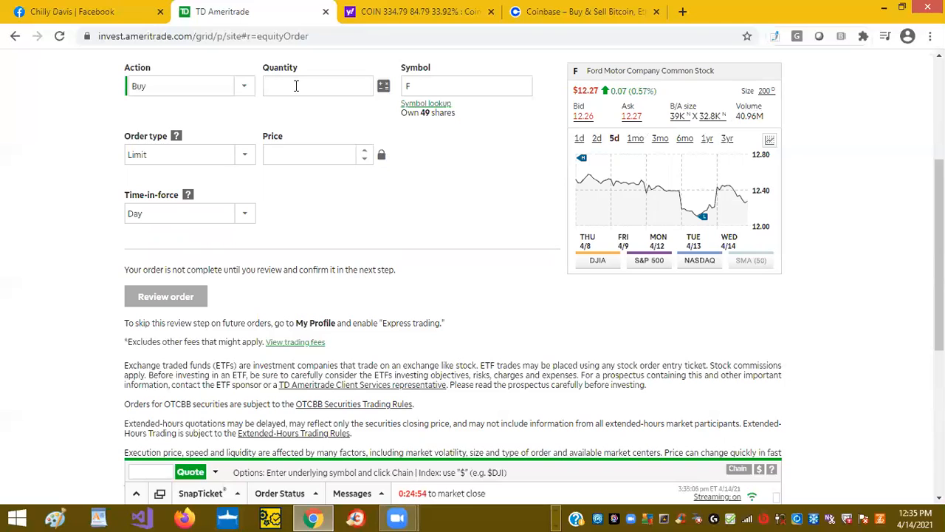
- Set quantity 1, limit price $12.26, and Day time-in-force
left_click(318, 86)
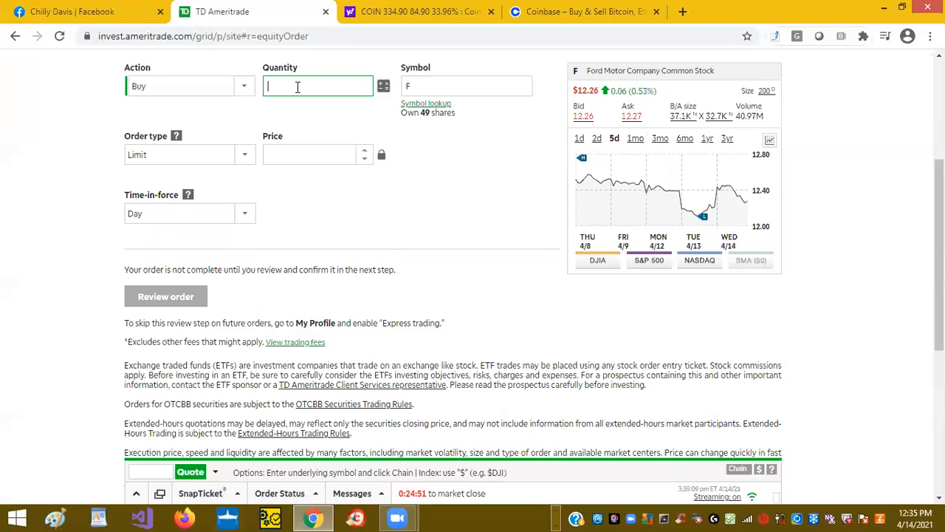
type("1")
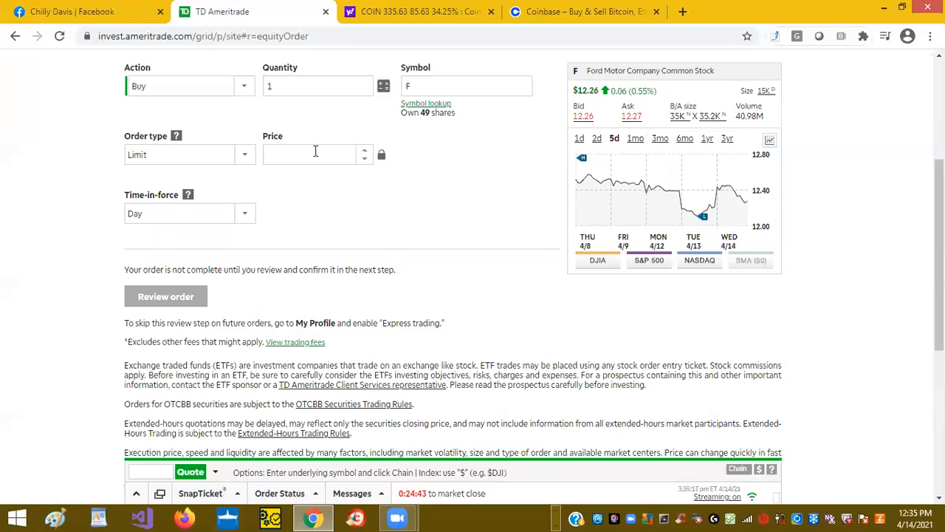
type("12.26")
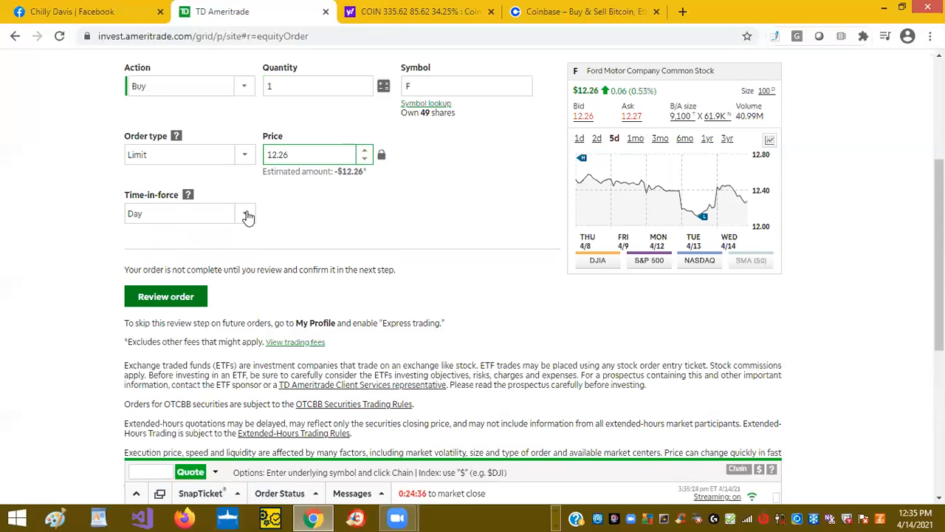
left_click(244, 213)
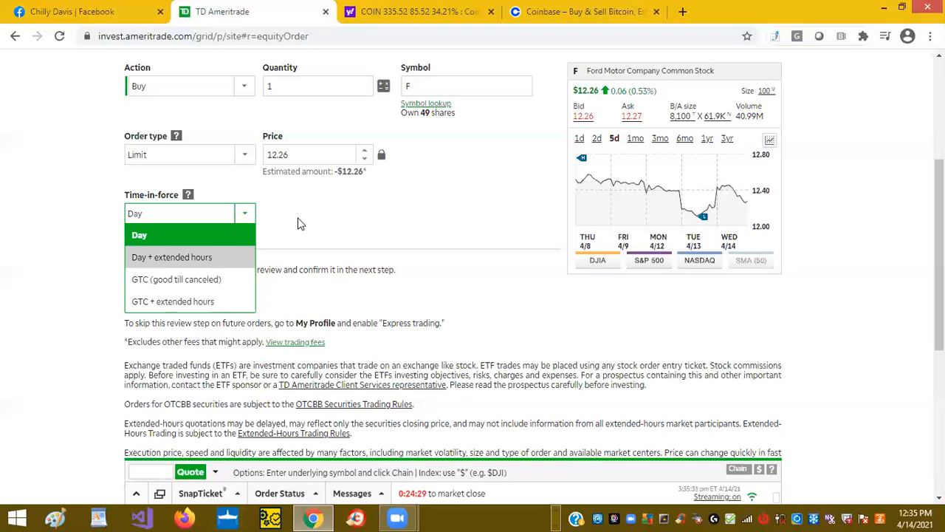
left_click(139, 235)
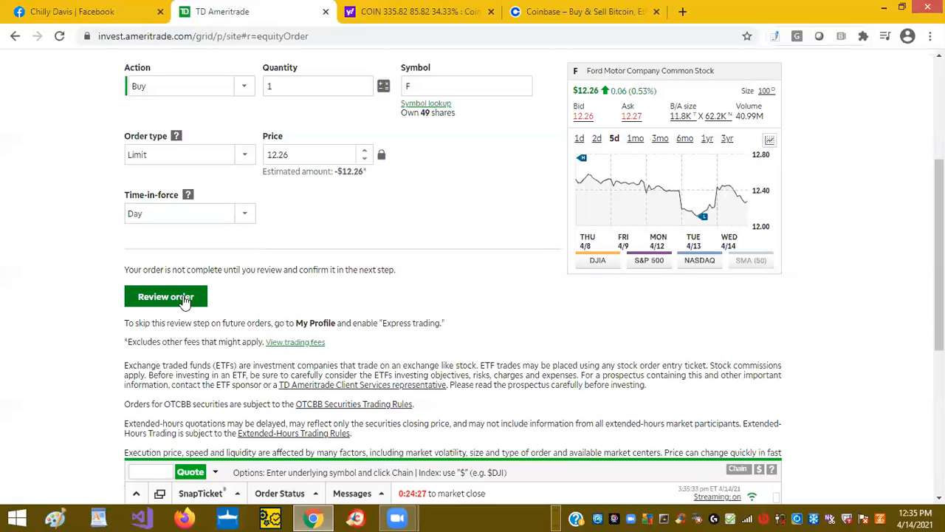
- Review the 1-share Ford limit buy at $12.26 and place it
left_click(165, 296)
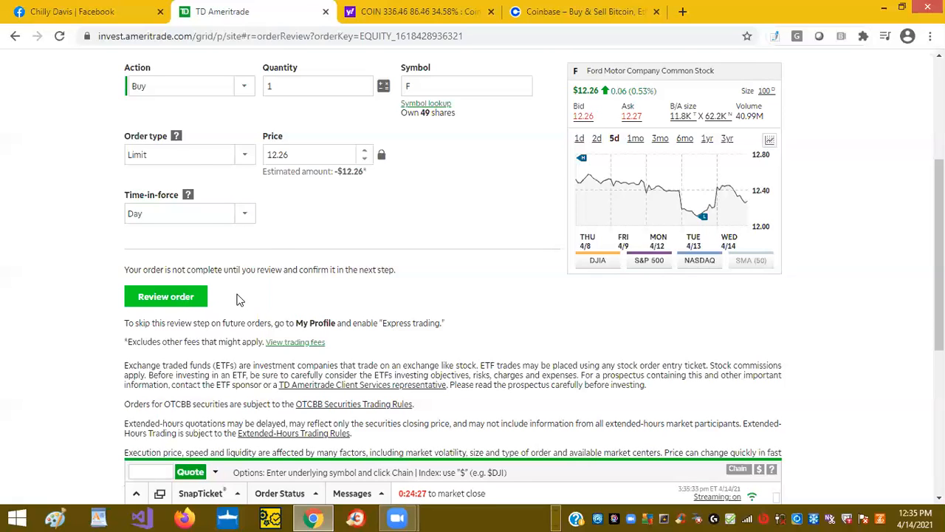
left_click(166, 296)
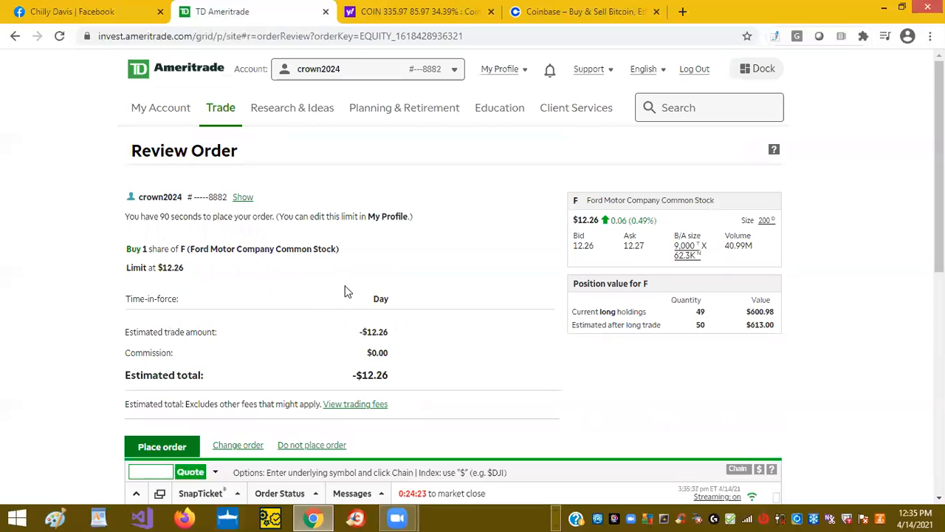
mouse_move(351, 327)
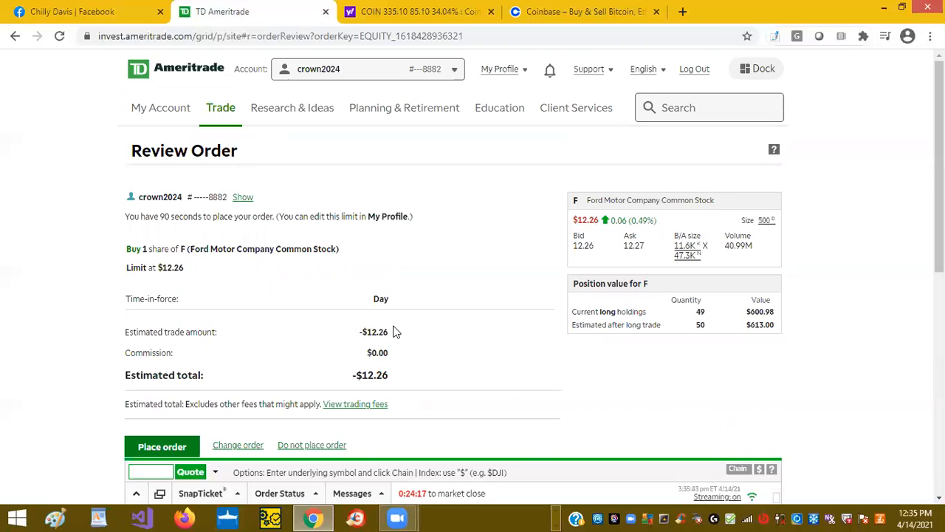
scroll("down", 3)
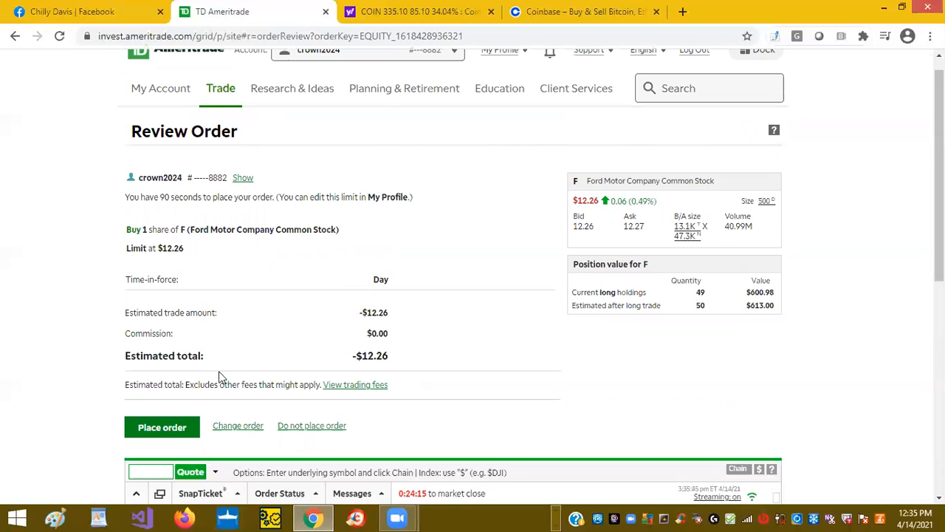
scroll("down", 3)
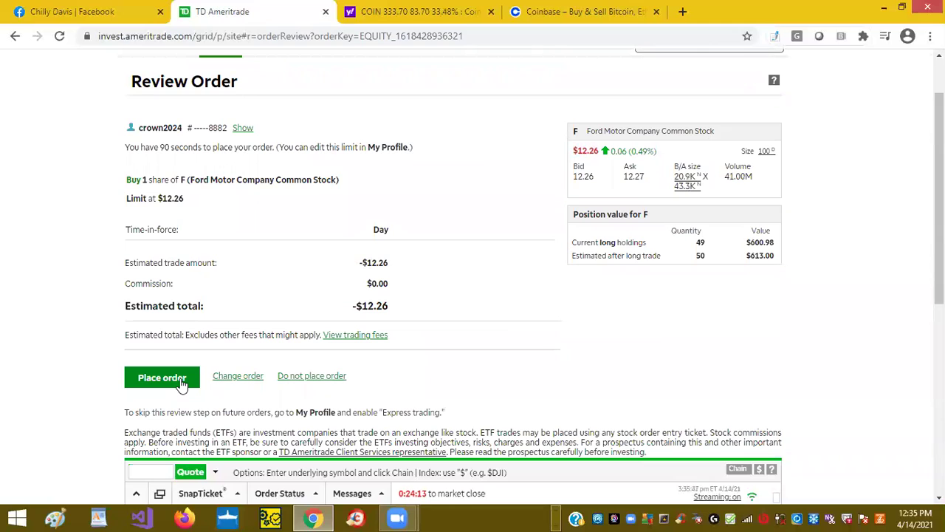
left_click(162, 376)
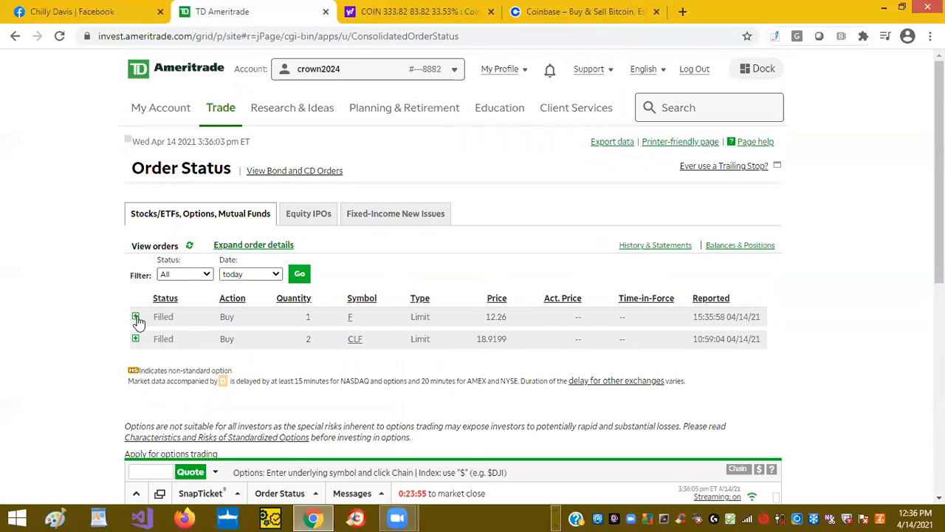
- Expand the filled F order to show its order number and 15:35:50 entry time
left_click(136, 317)
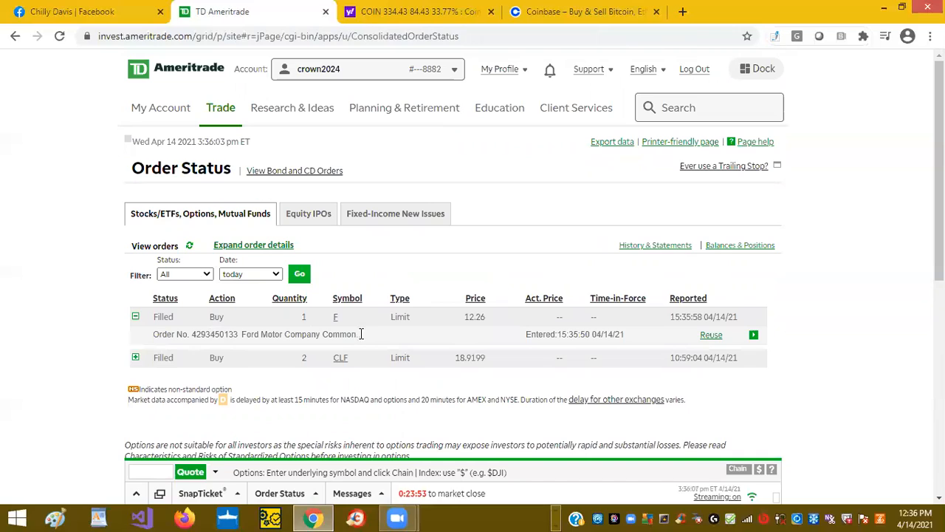
mouse_move(336, 334)
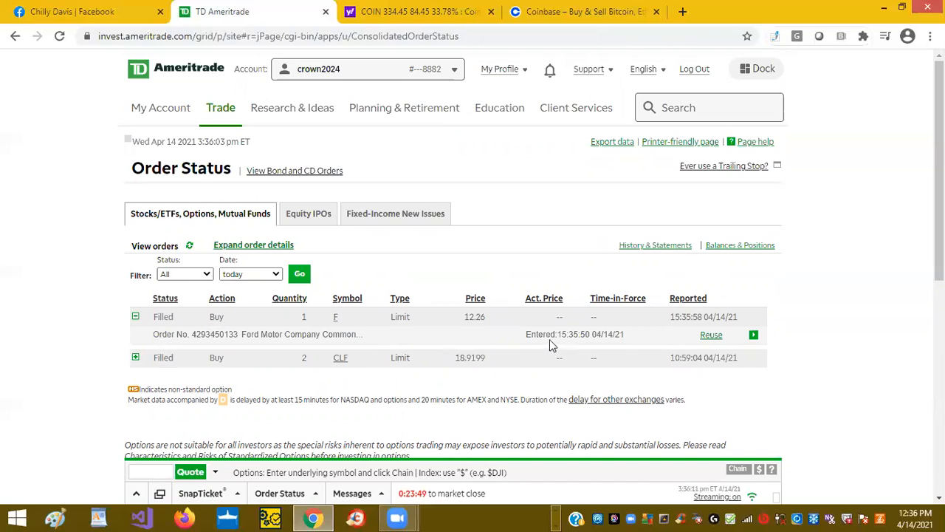
mouse_move(601, 338)
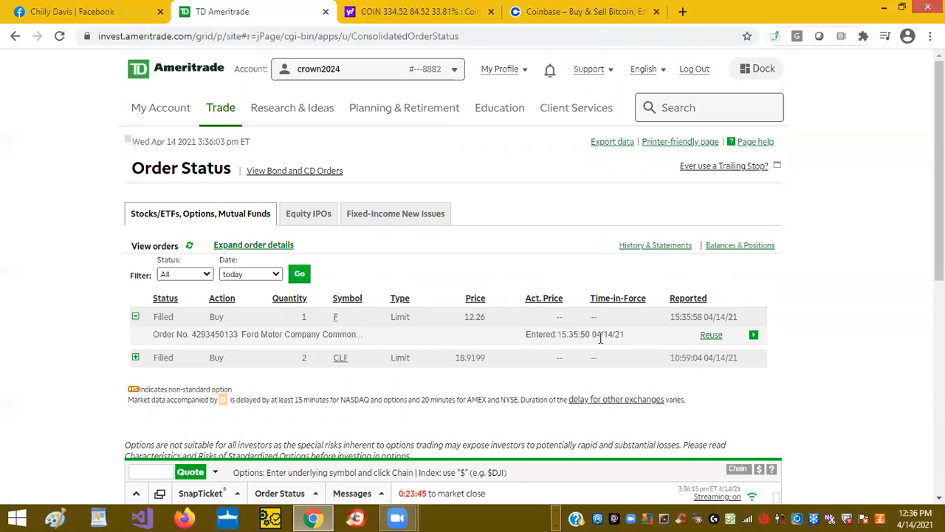
mouse_move(783, 233)
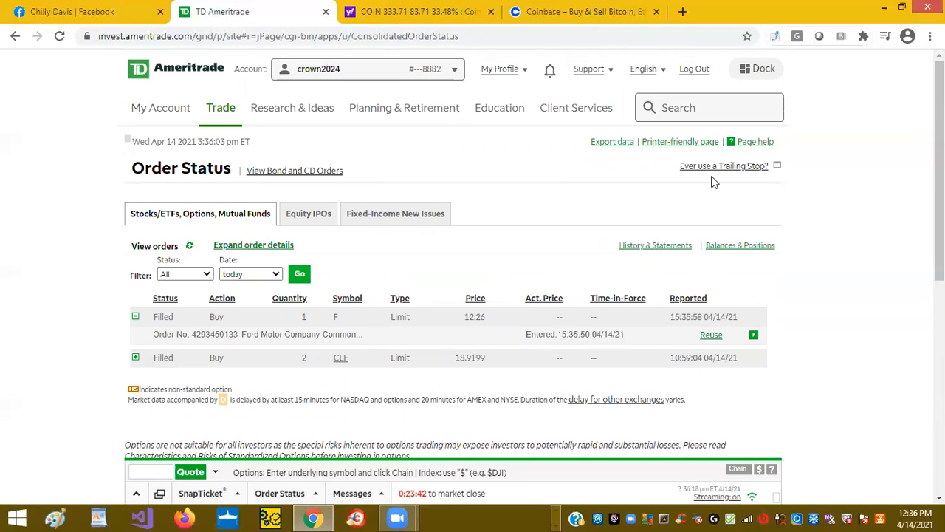
mouse_move(711, 184)
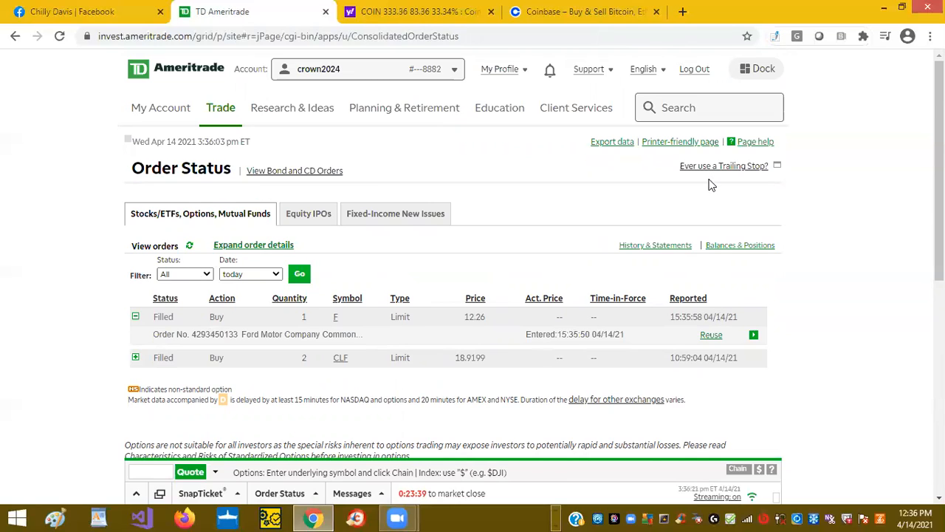